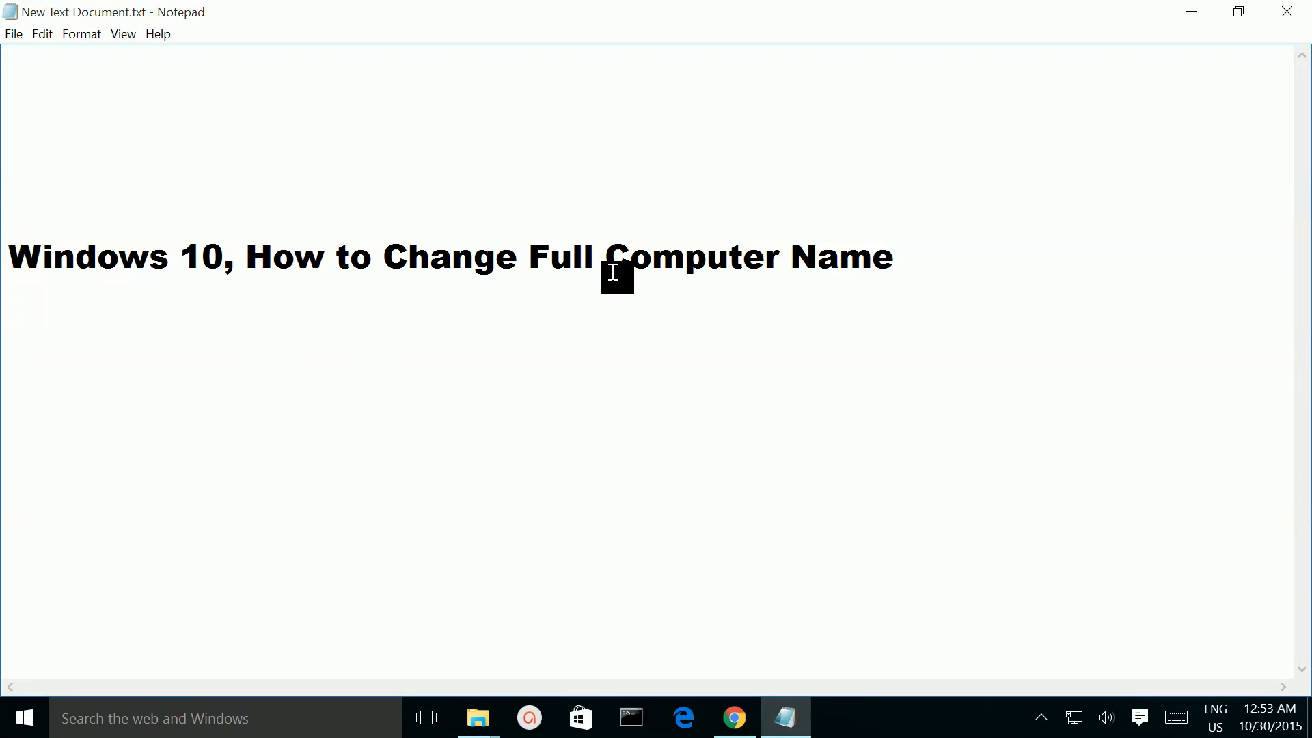
mouse_move(257, 268)
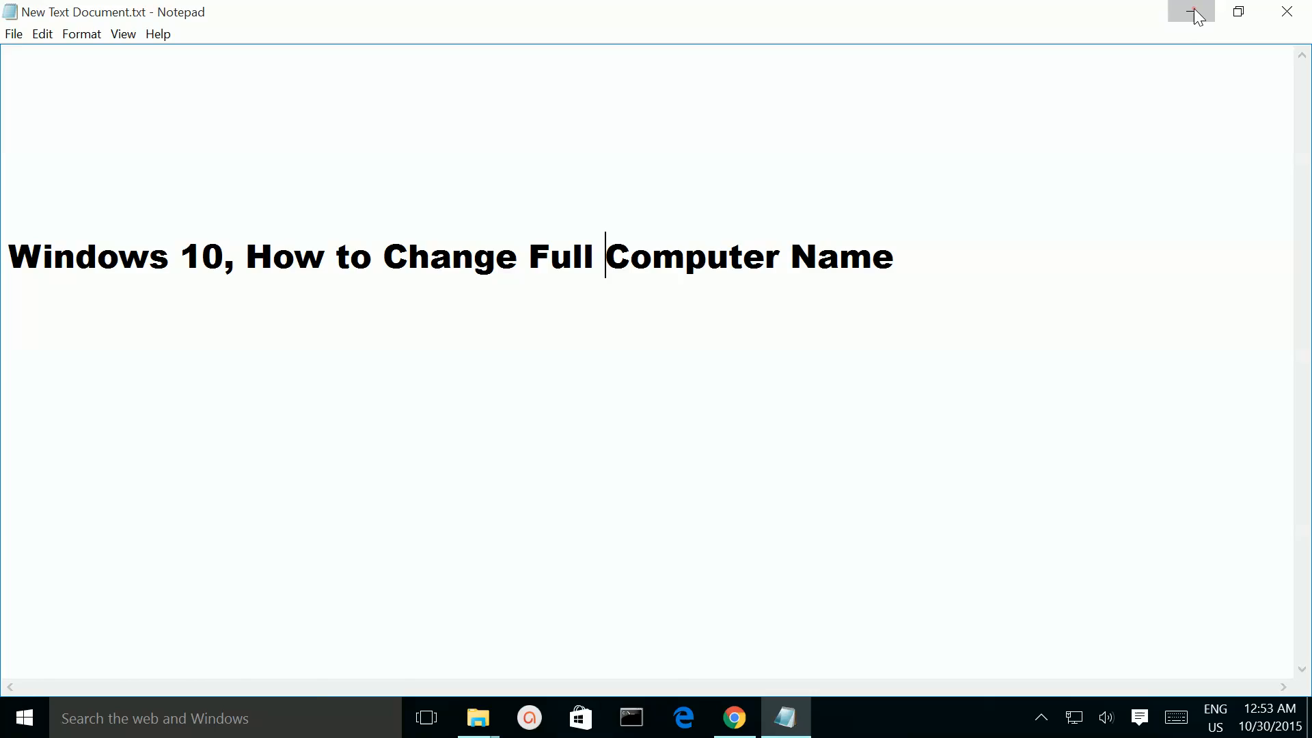
Minimize Notepad and open the desktop This PC icon's context menu.
click(1192, 11)
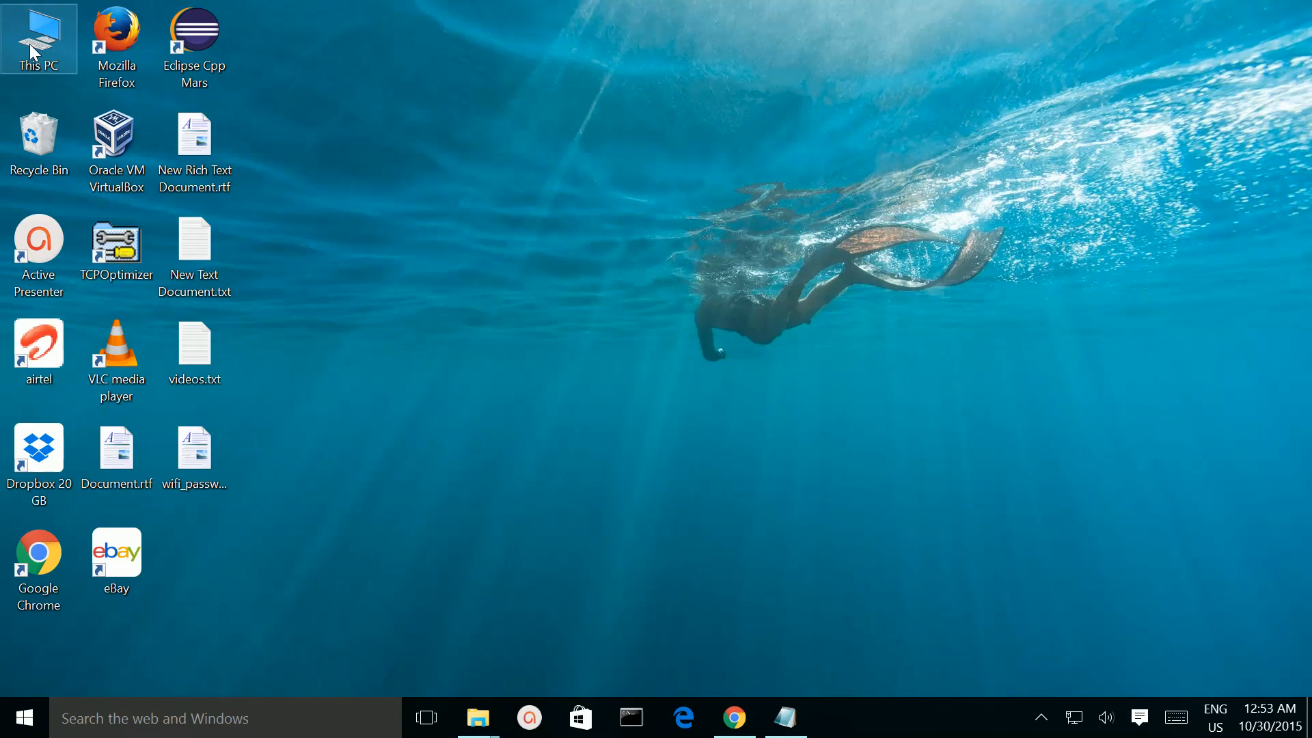
right_click(38, 37)
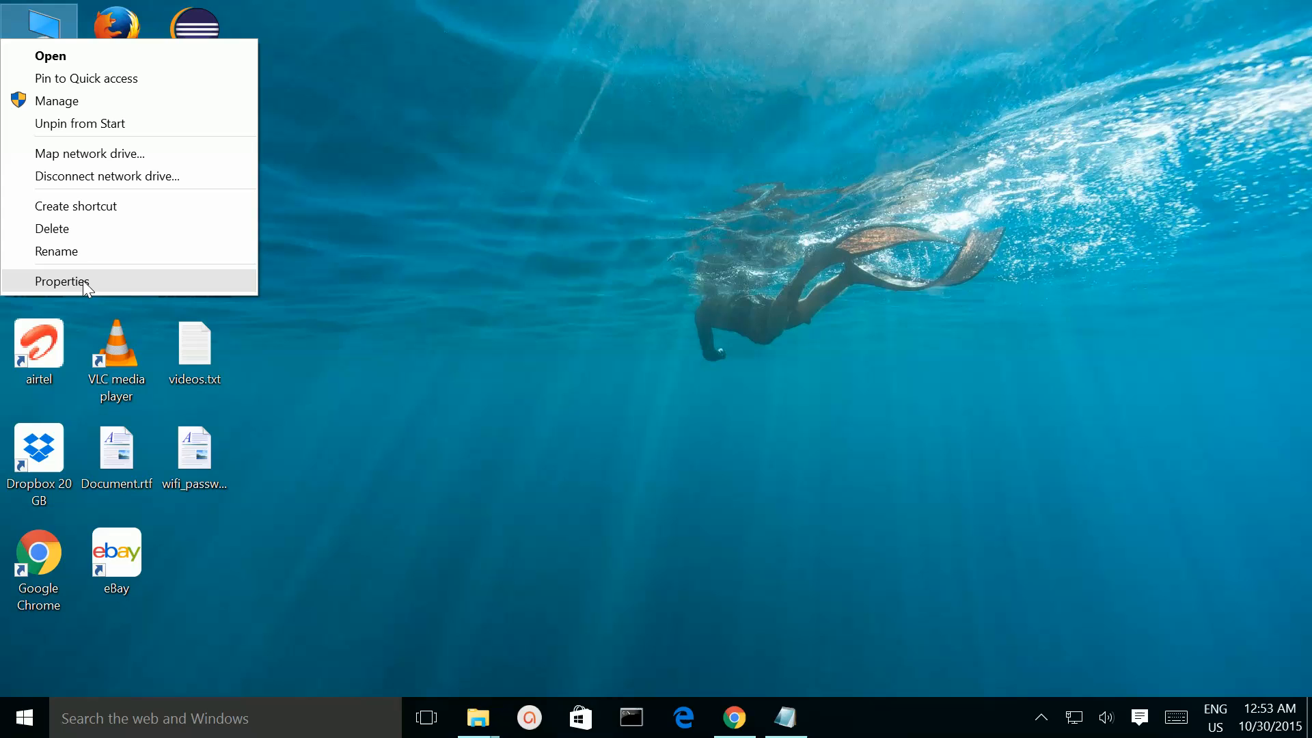
mouse_move(79, 287)
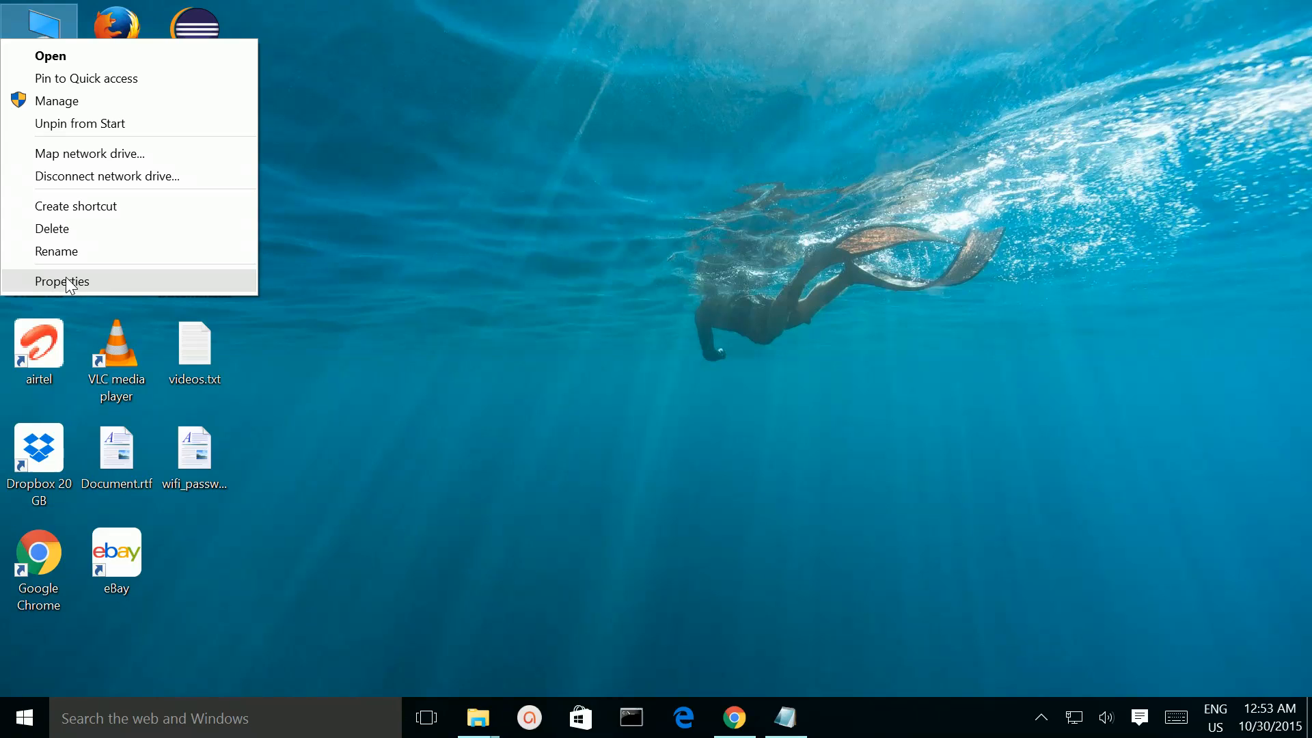
Choose Properties for This PC to show the System page with computer name DELL-5547.
click(62, 280)
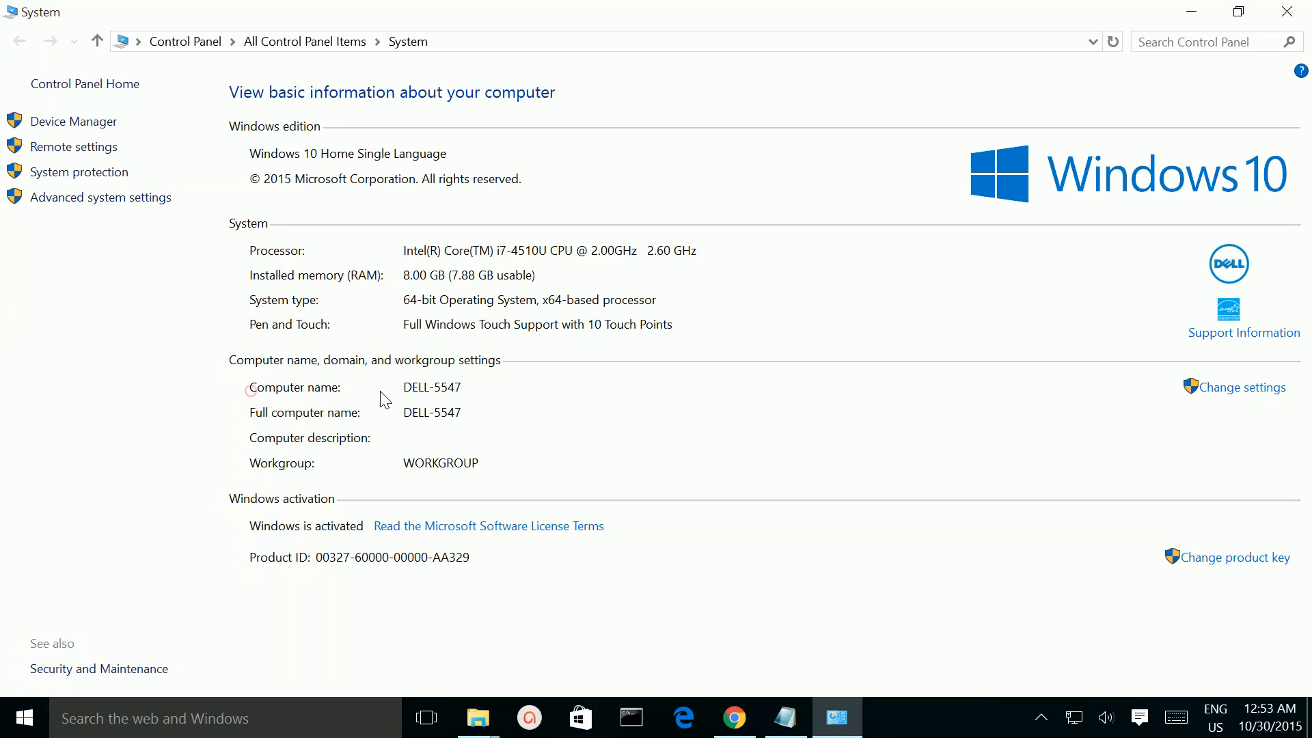
mouse_move(400, 425)
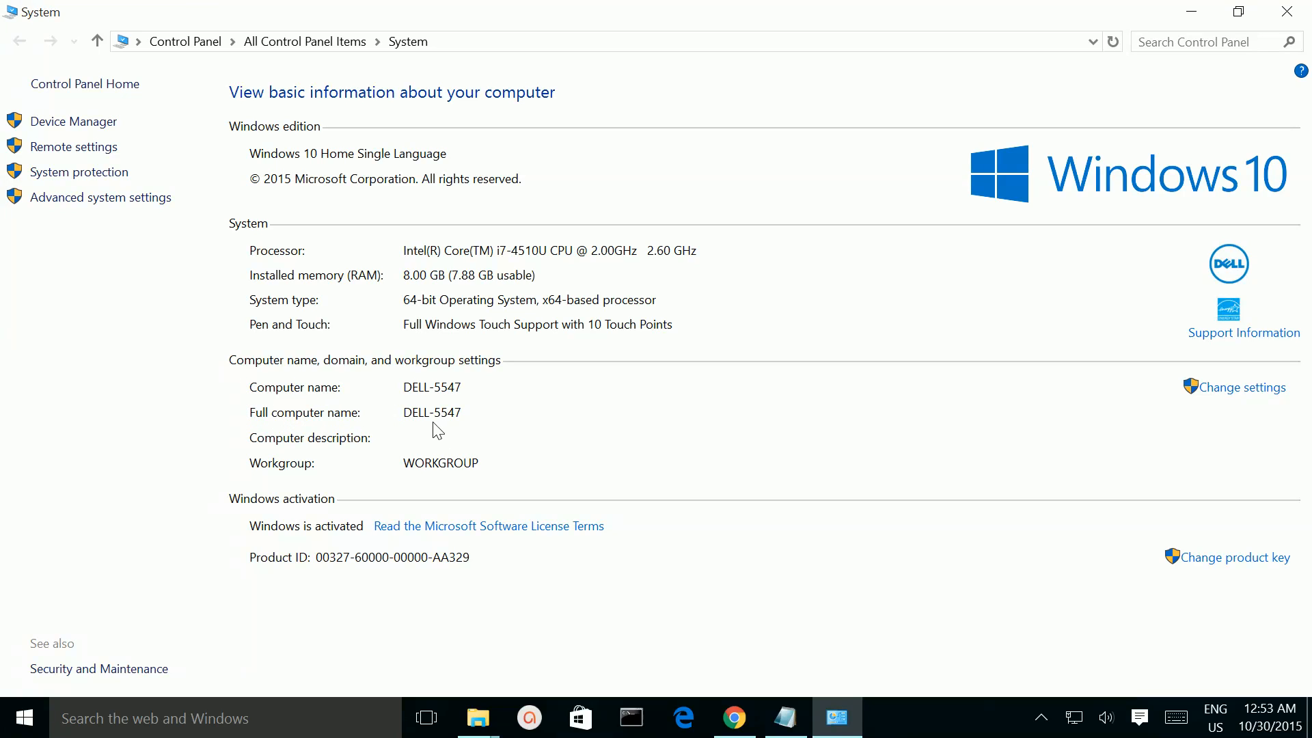
mouse_move(429, 425)
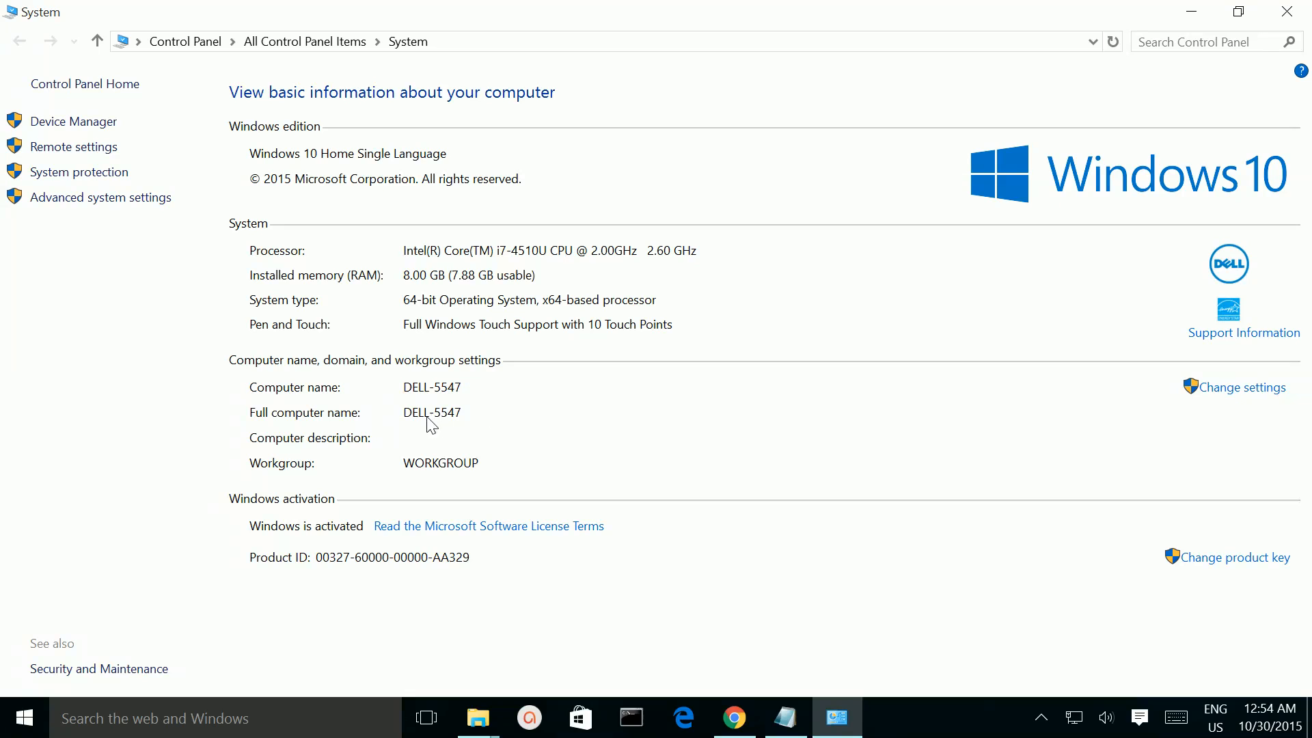
mouse_move(1242, 388)
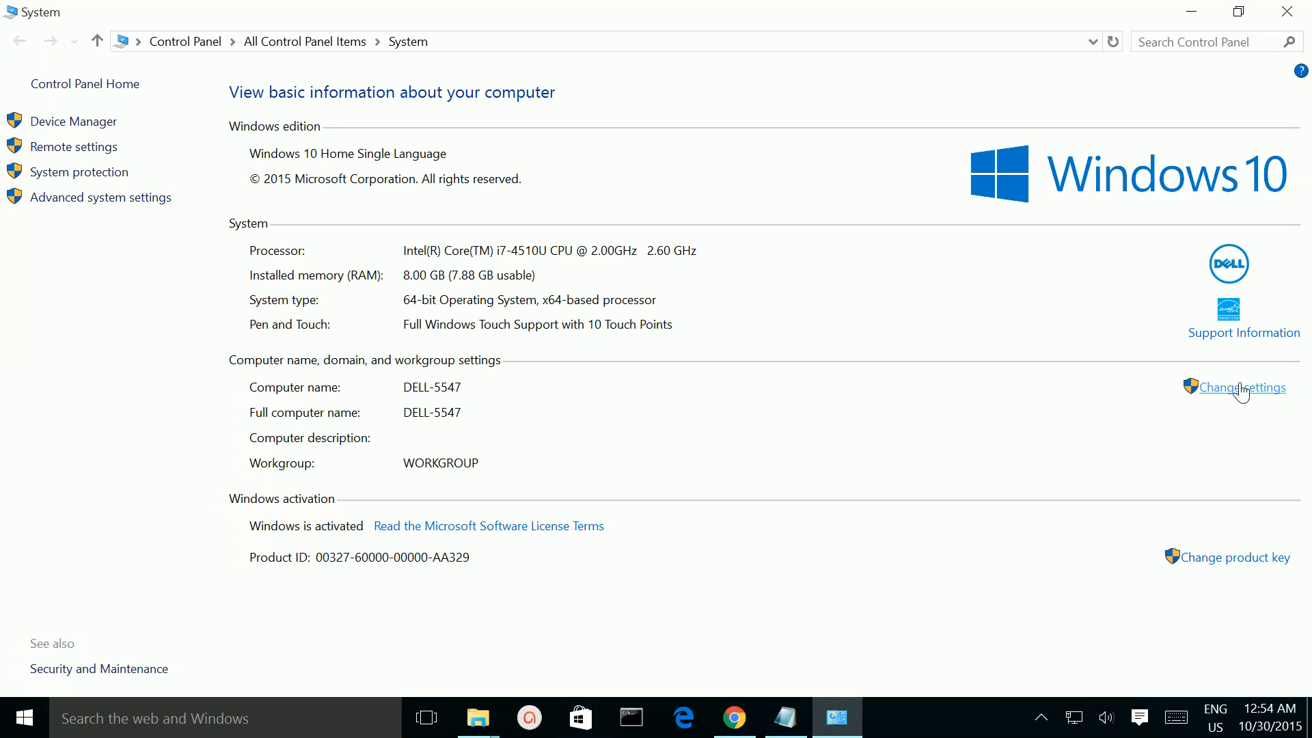
mouse_move(1230, 391)
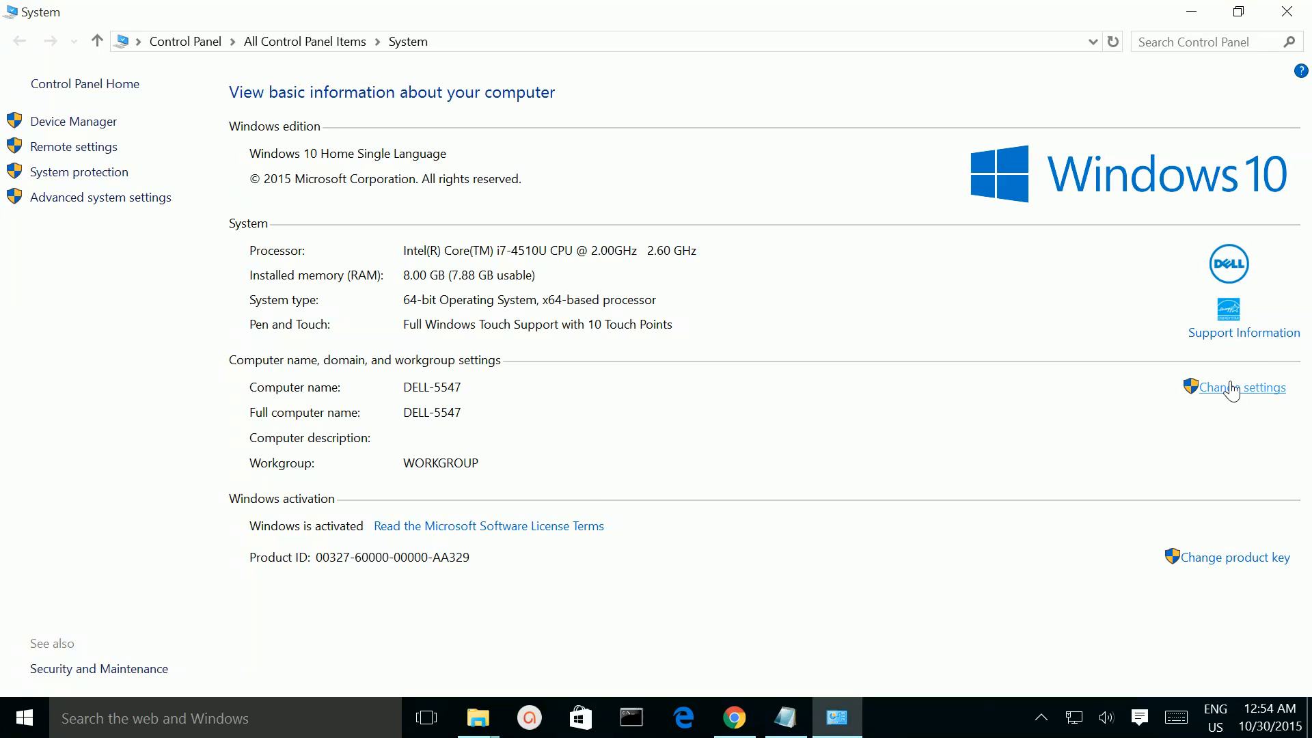
Open System Properties on the Computer Name tab via Change settings.
click(1242, 387)
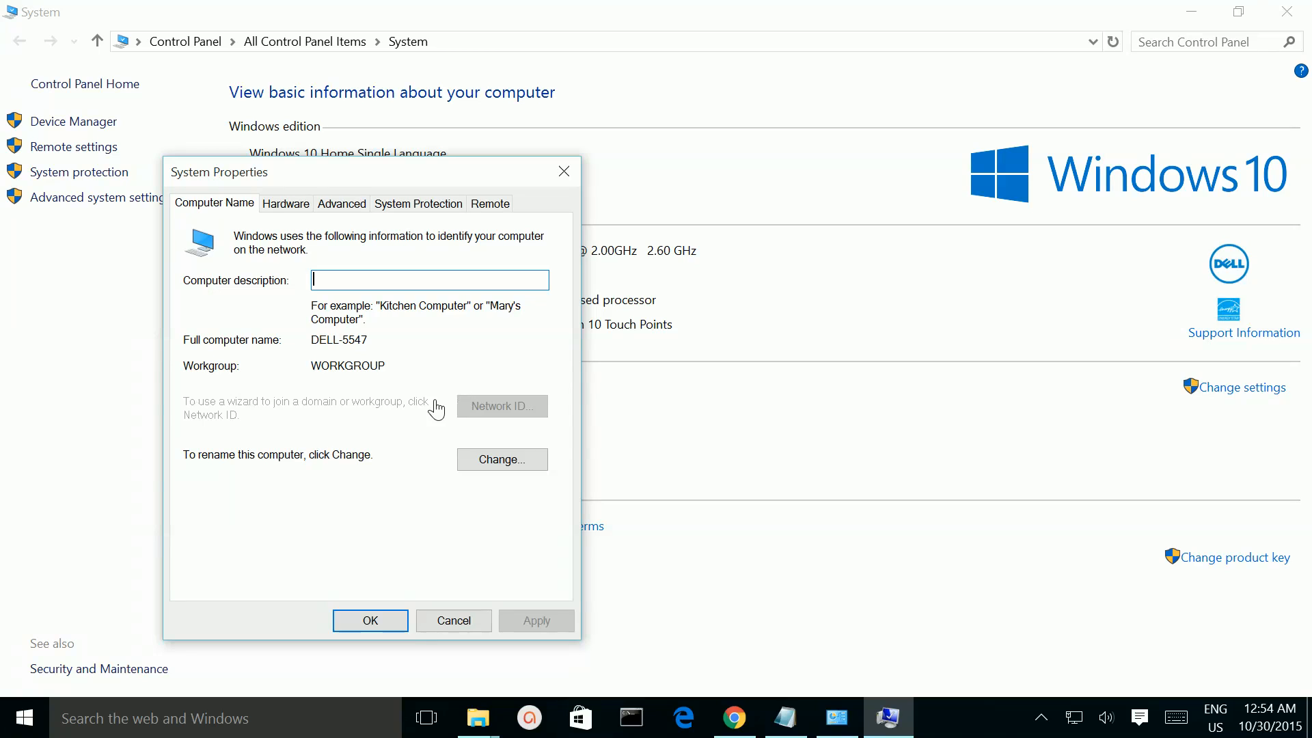
mouse_move(247, 484)
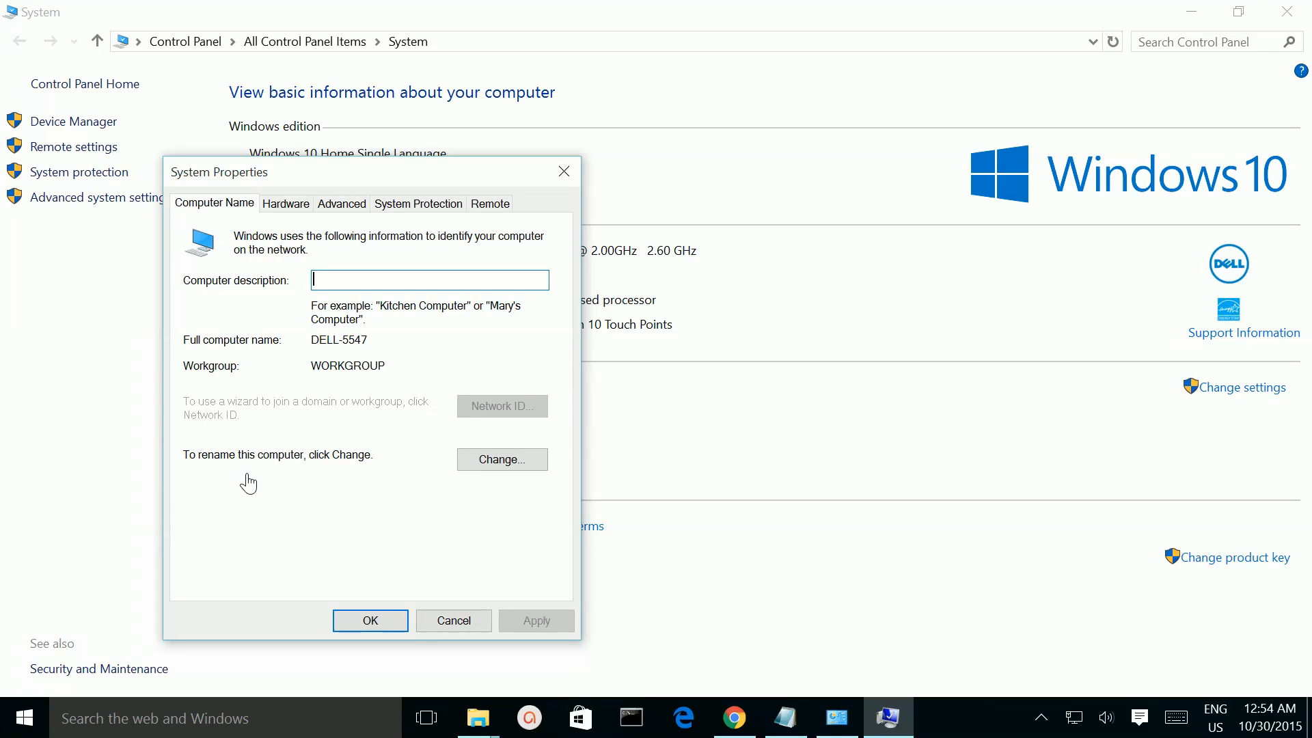
mouse_move(346, 467)
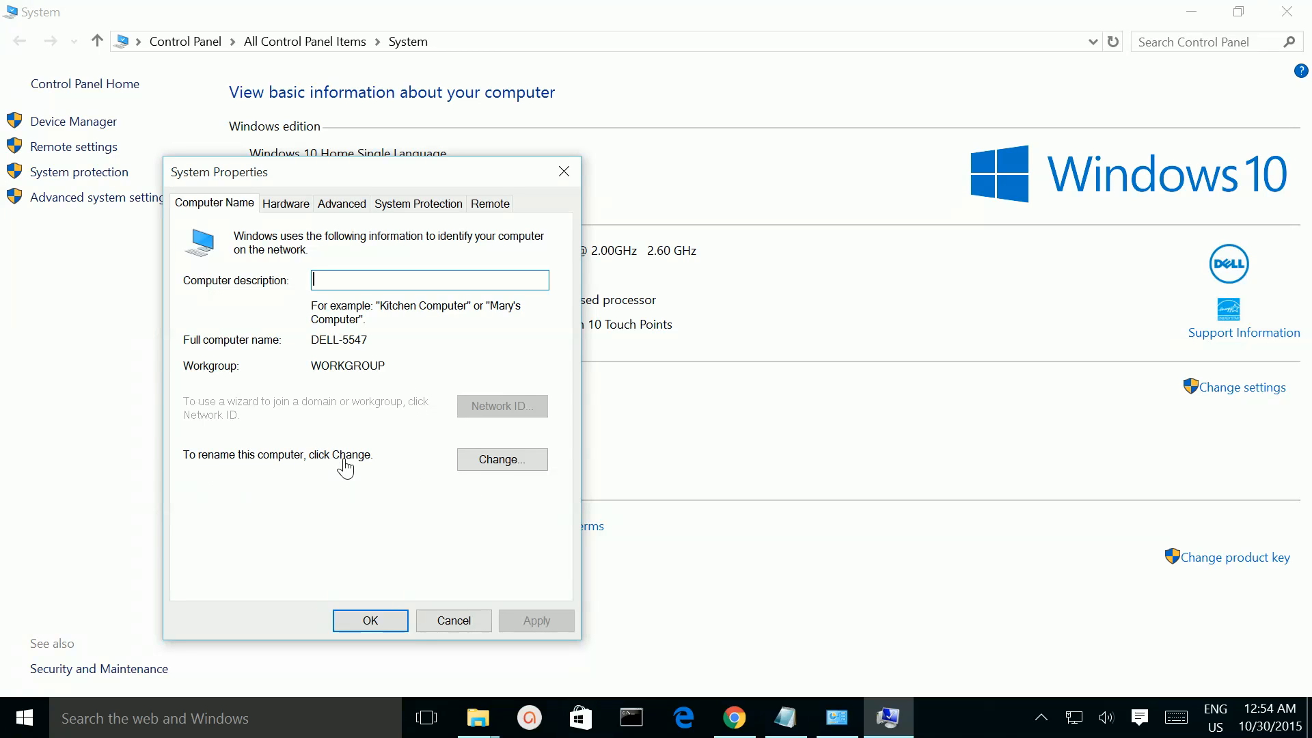
mouse_move(494, 467)
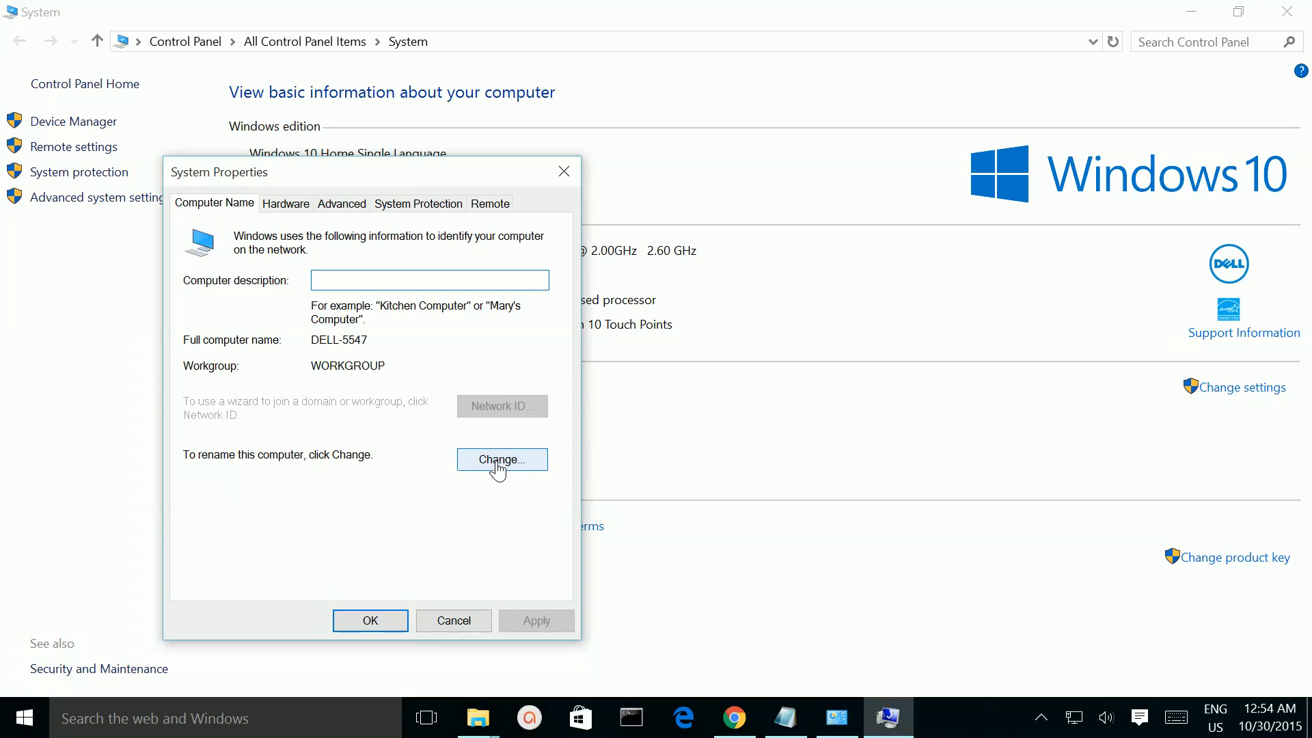
click(501, 459)
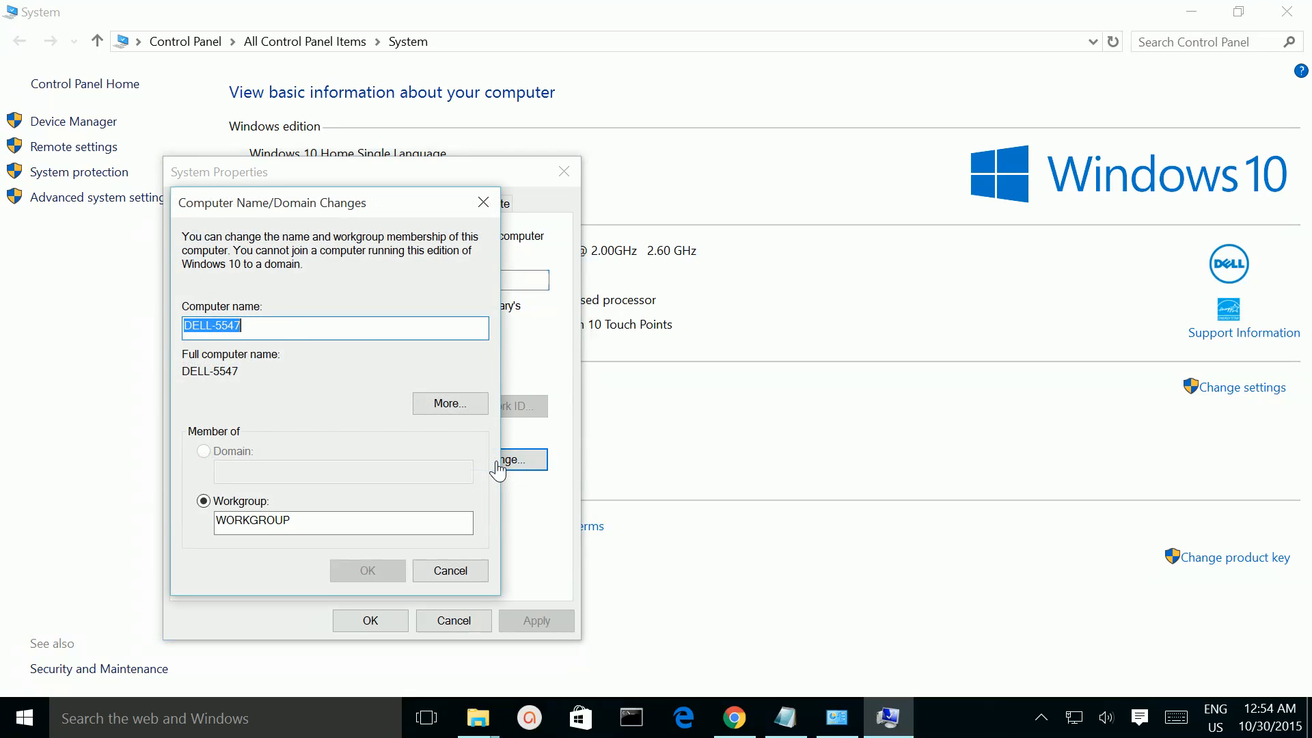
click(251, 327)
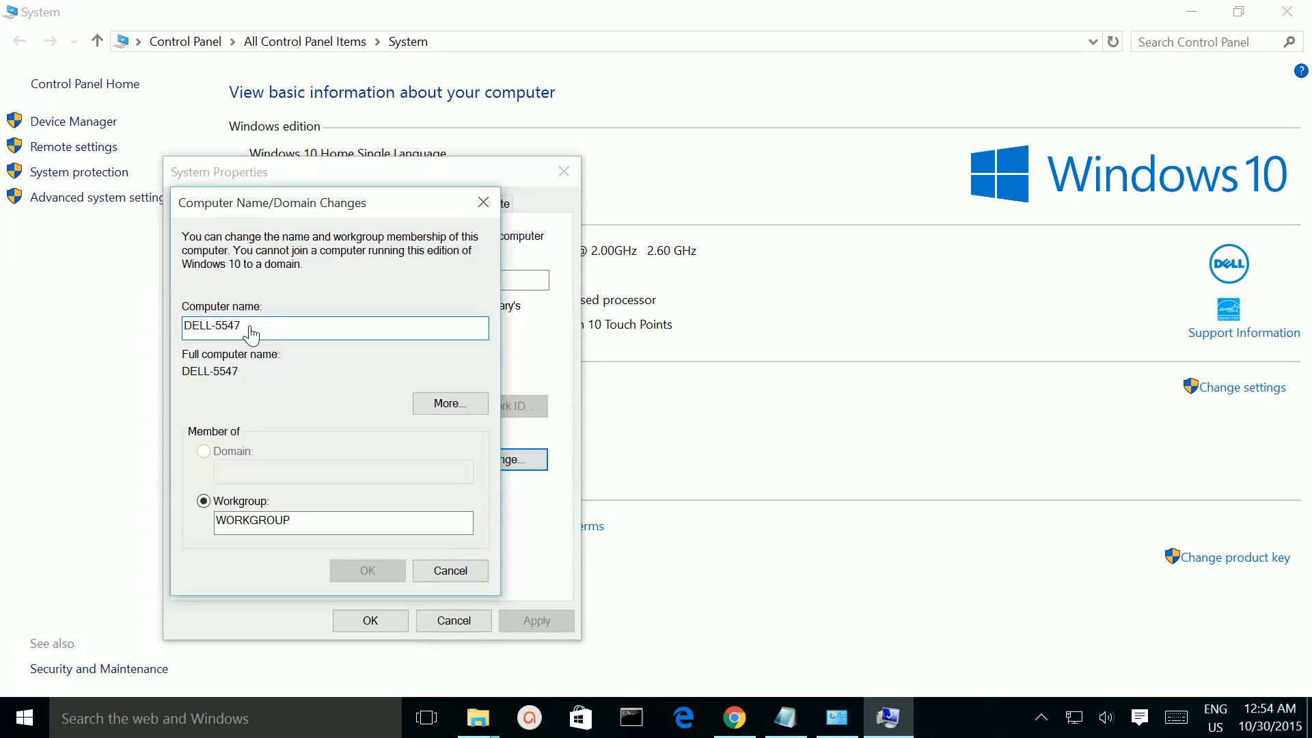
text(uuuuu)
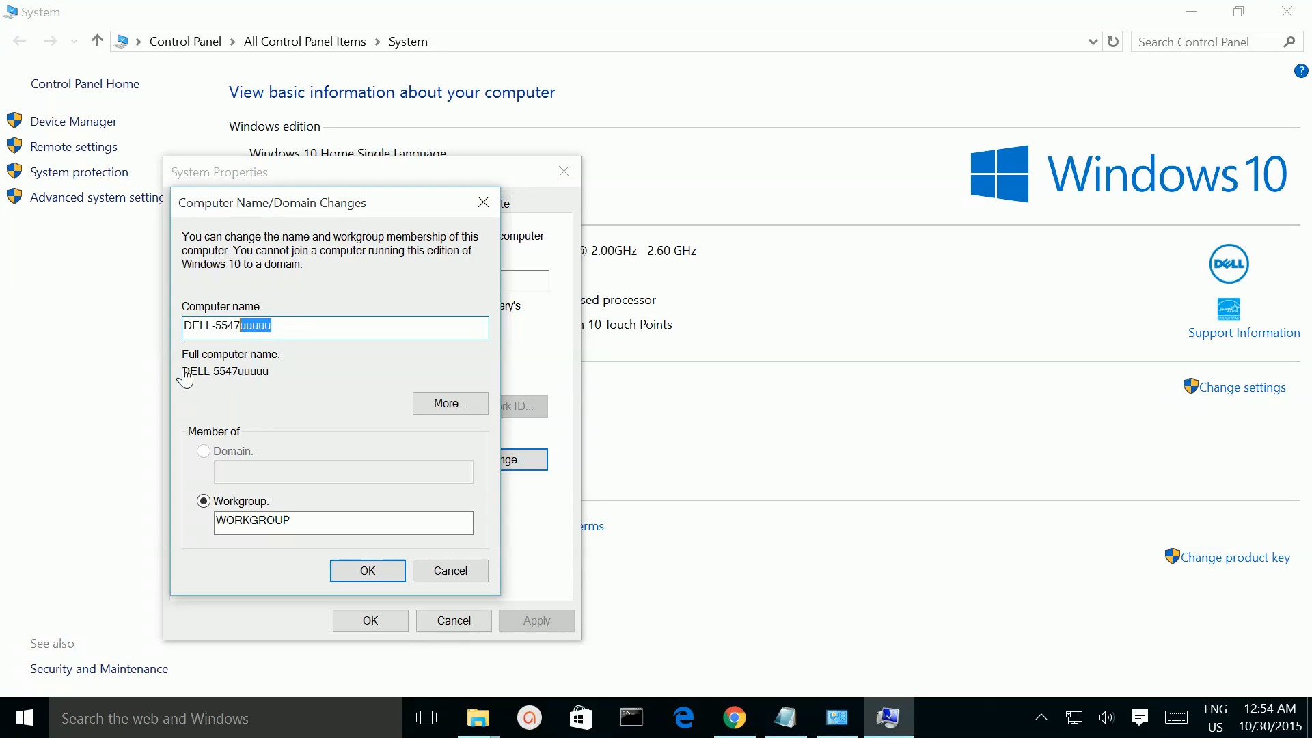
mouse_move(240, 384)
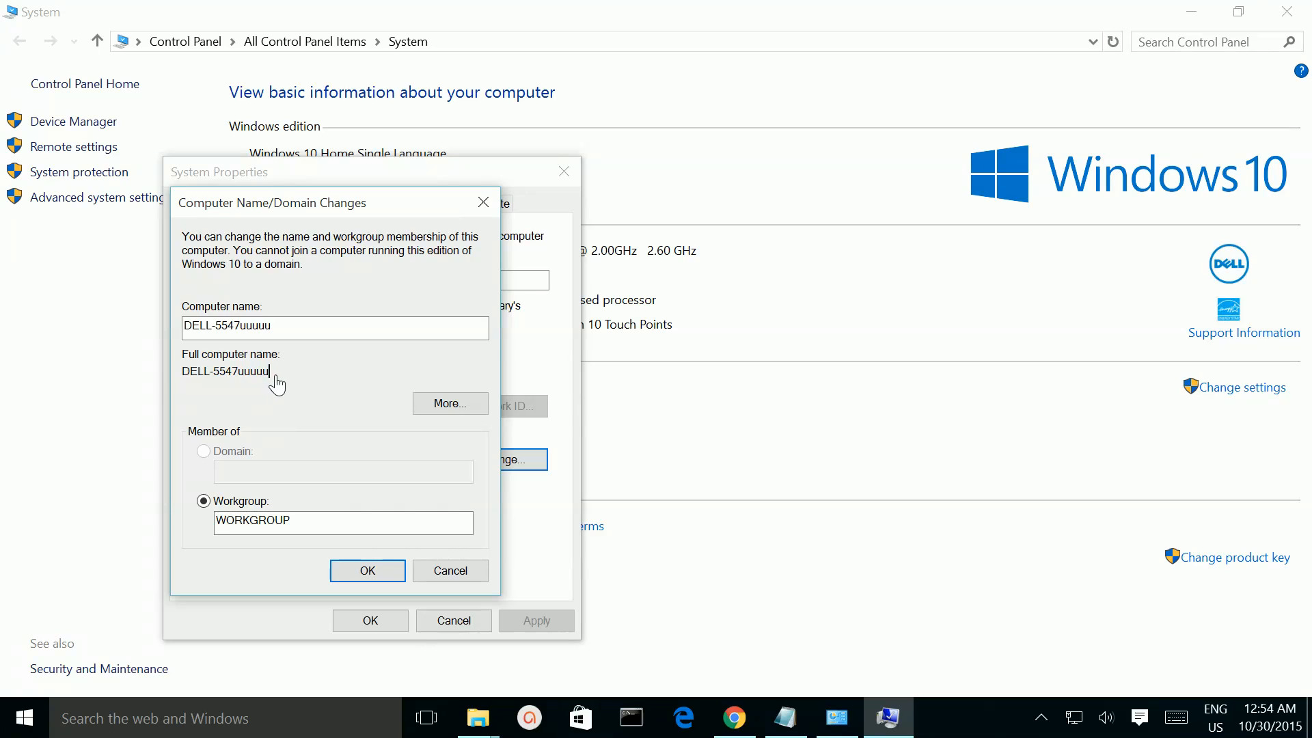
double_click(225, 371)
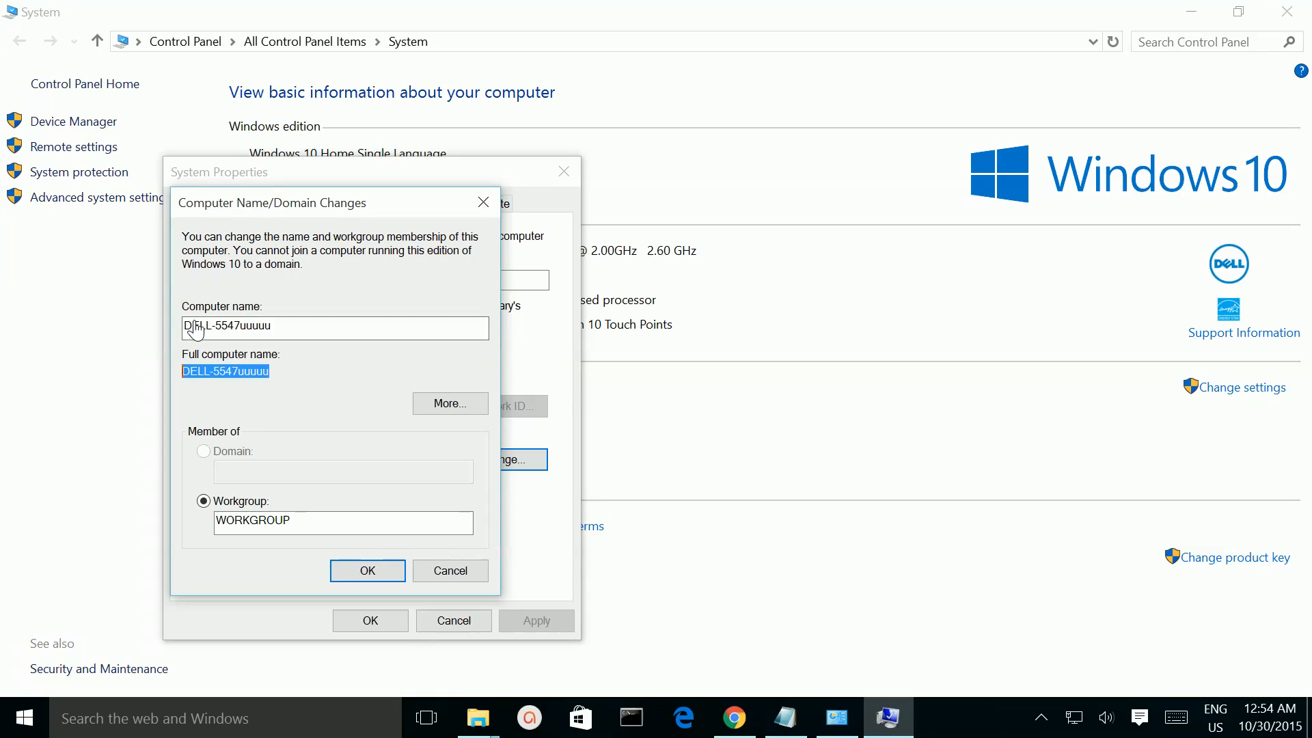
mouse_move(294, 361)
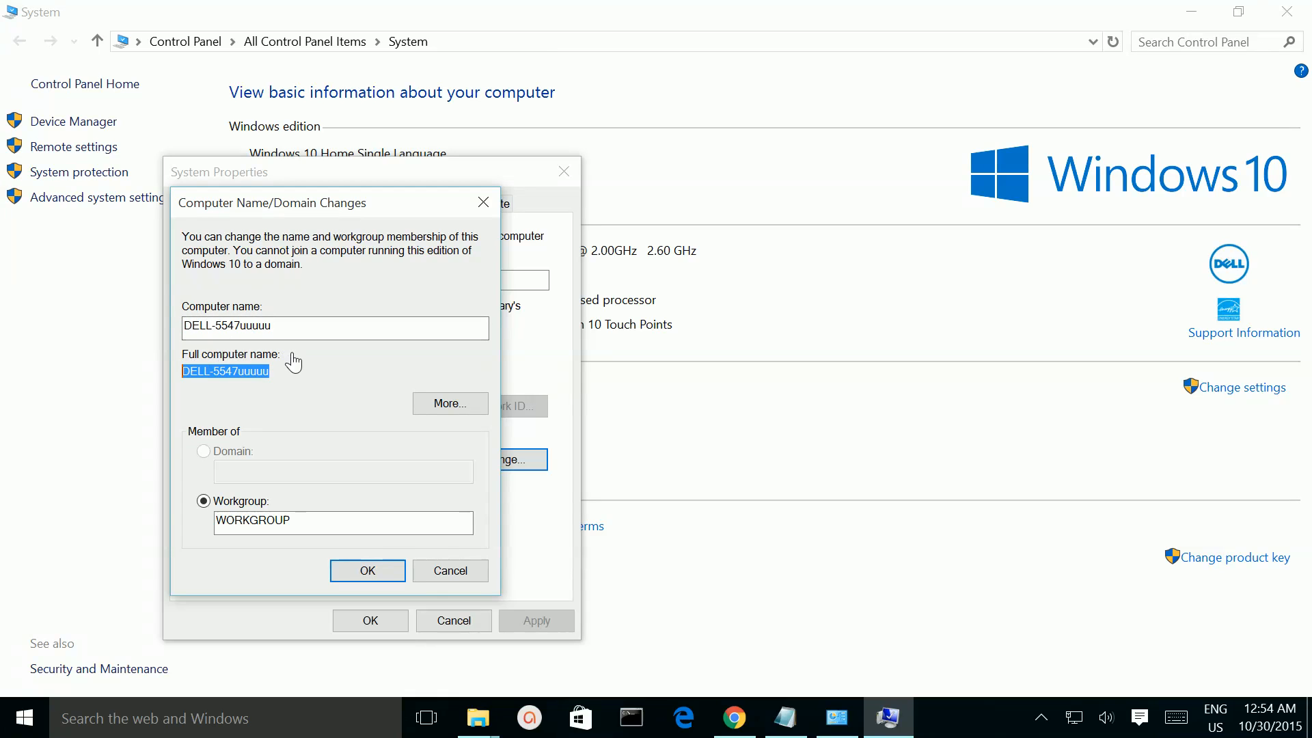
mouse_move(451, 571)
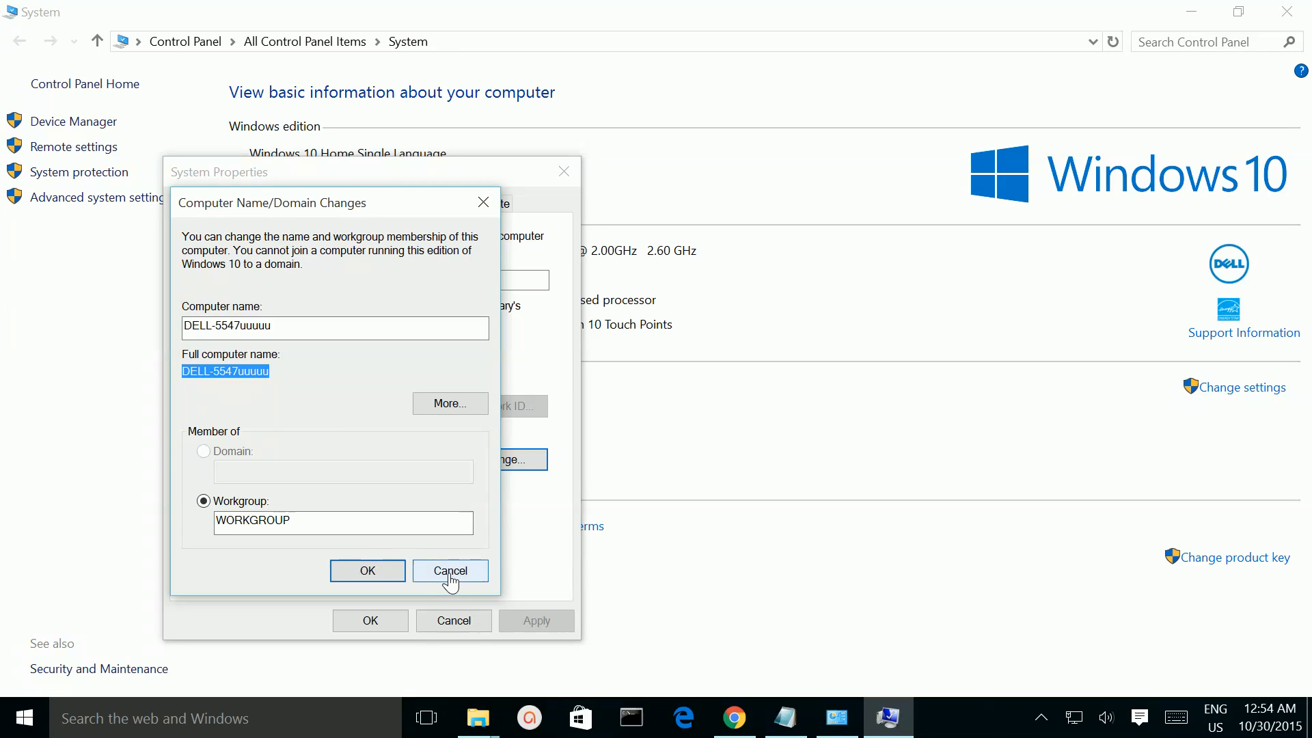
click(450, 570)
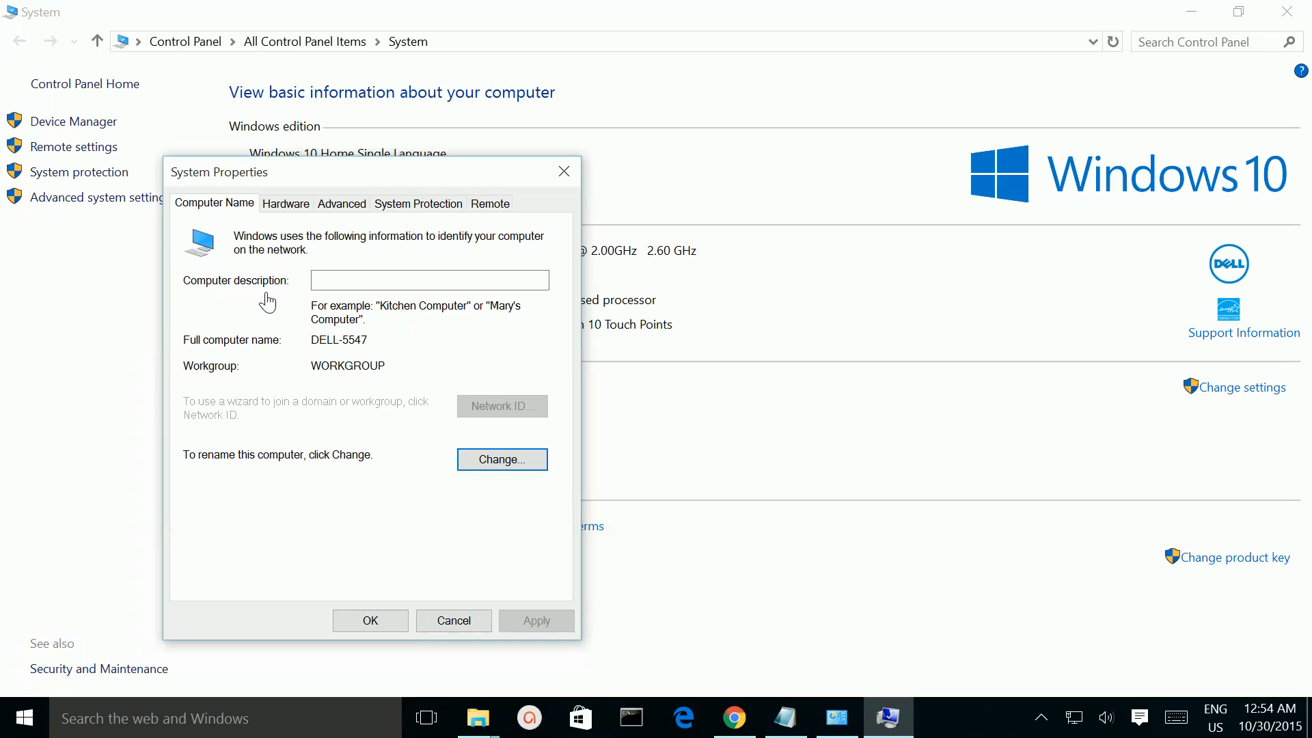
click(429, 280)
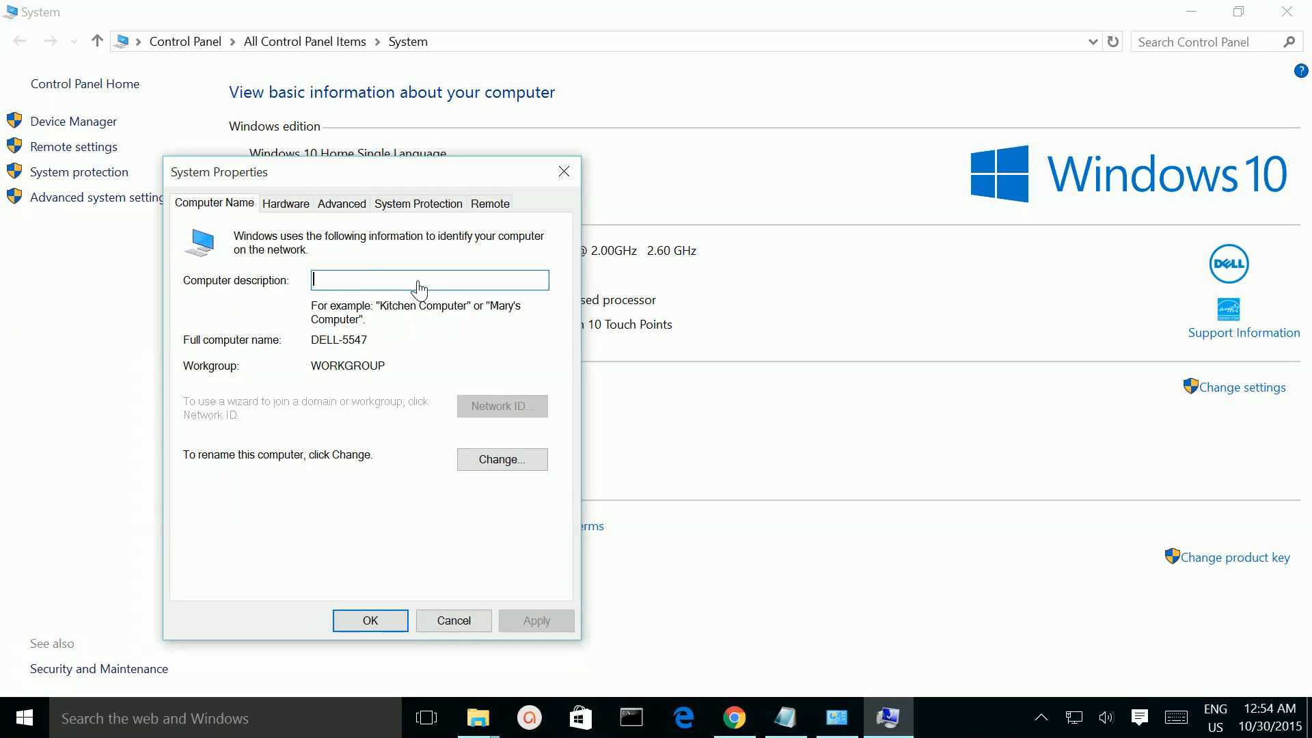
mouse_move(452, 622)
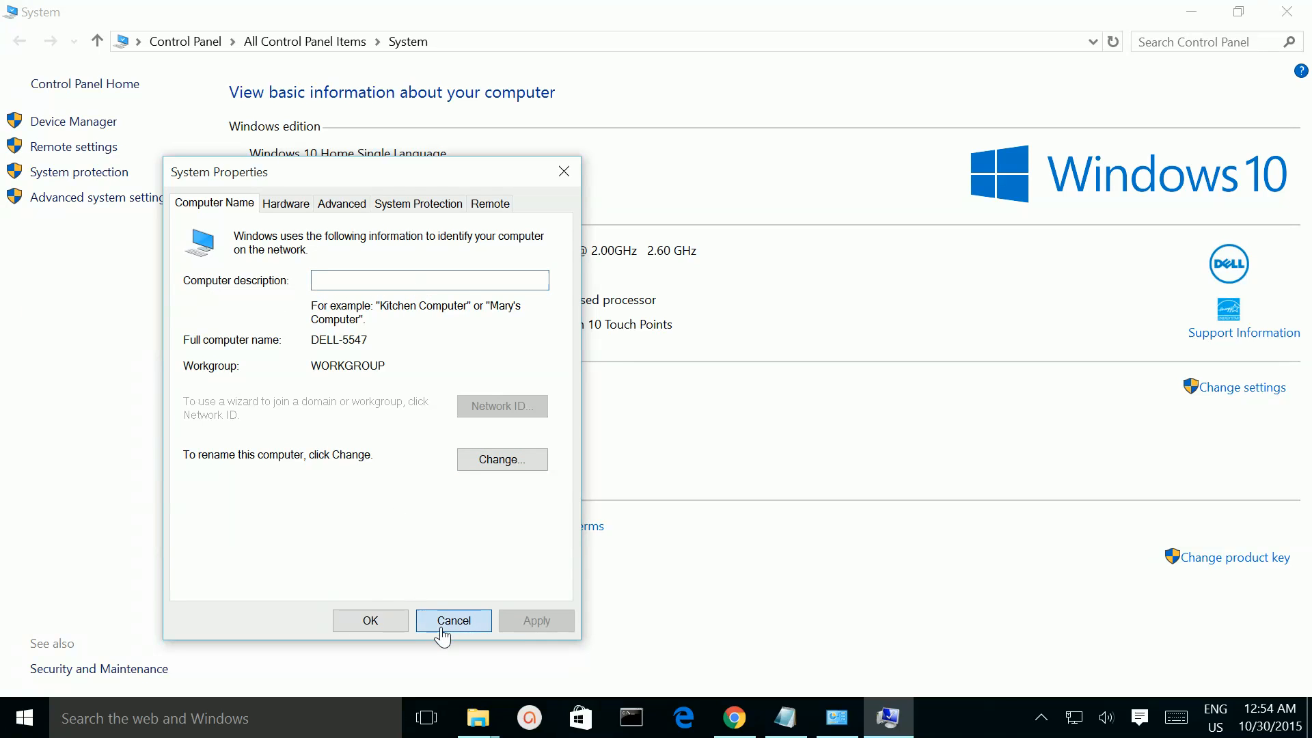
Cancel System Properties, keeping the computer name DELL-5547 unchanged.
click(454, 620)
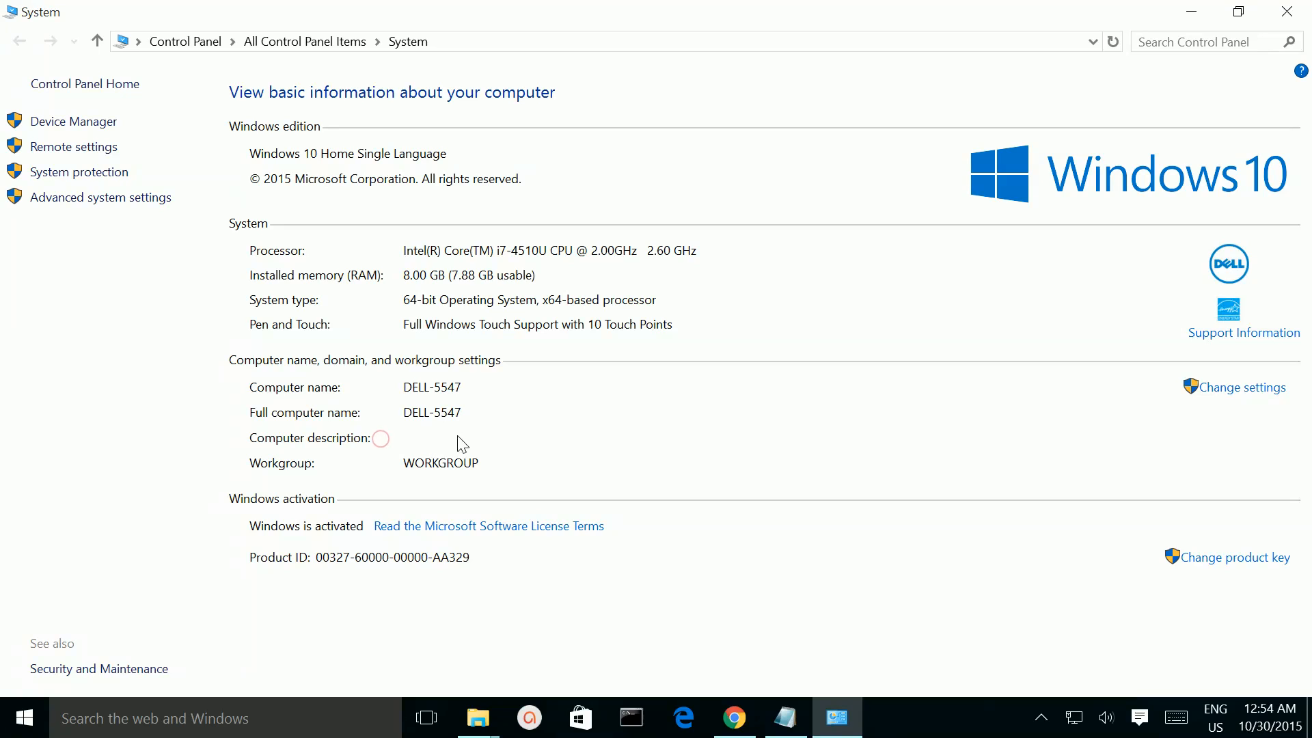
mouse_move(404, 446)
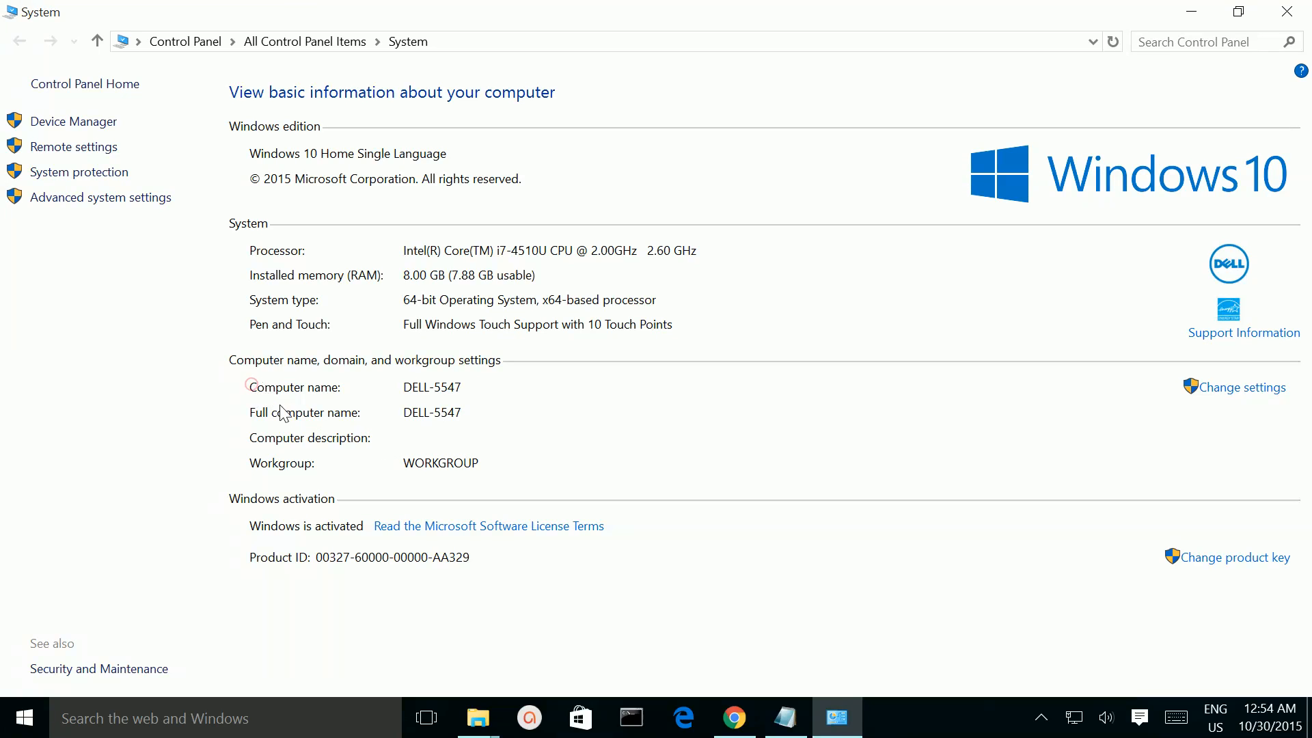
mouse_move(379, 455)
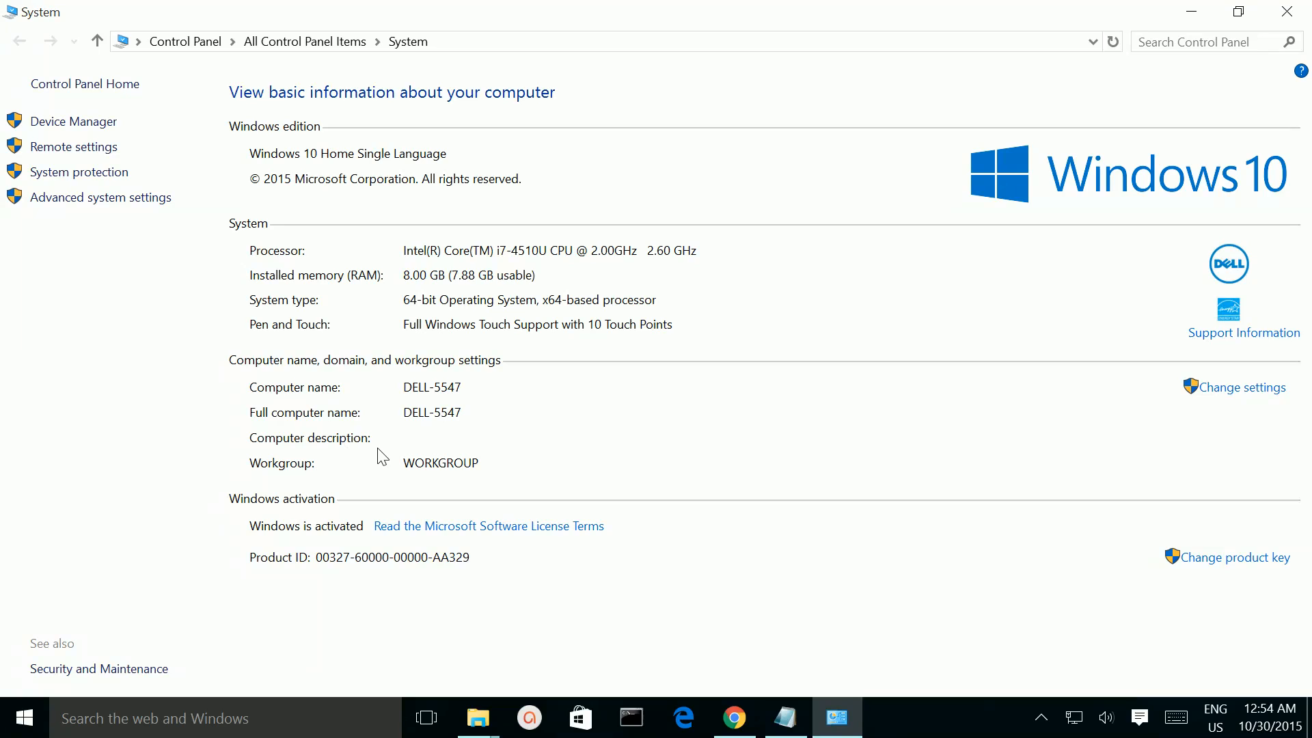